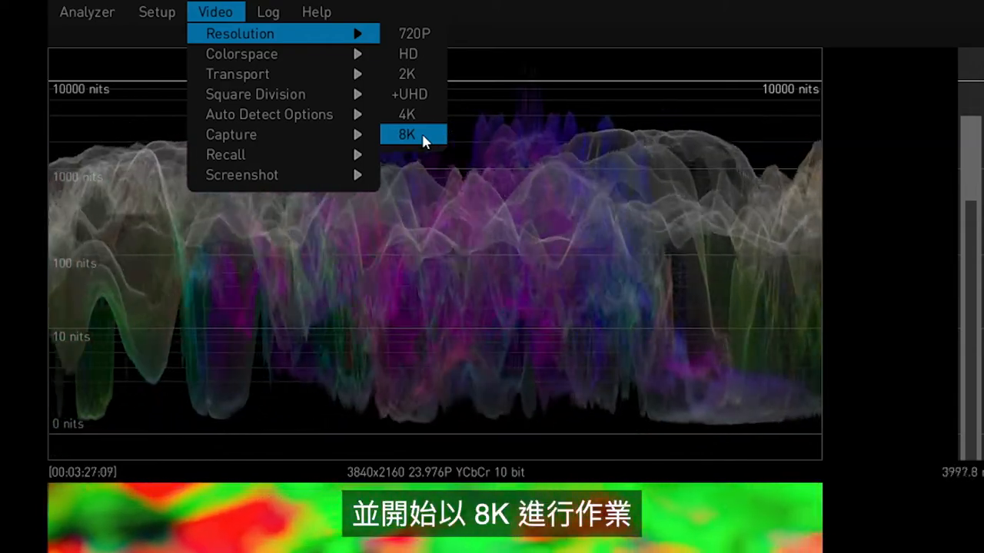
Set the working video resolution to 8K.
click(413, 135)
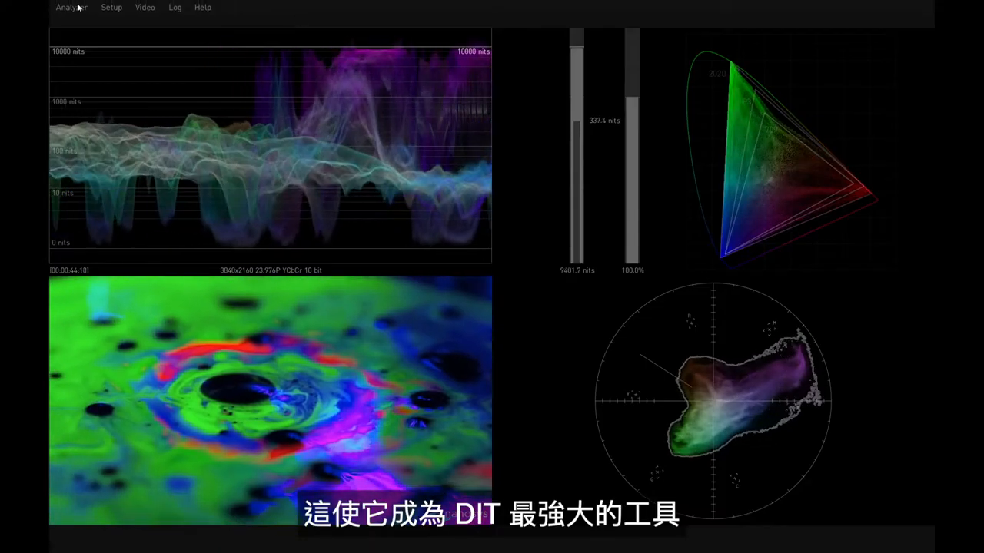
Bring up the view-type choices for the vectorscope quadrant.
click(71, 7)
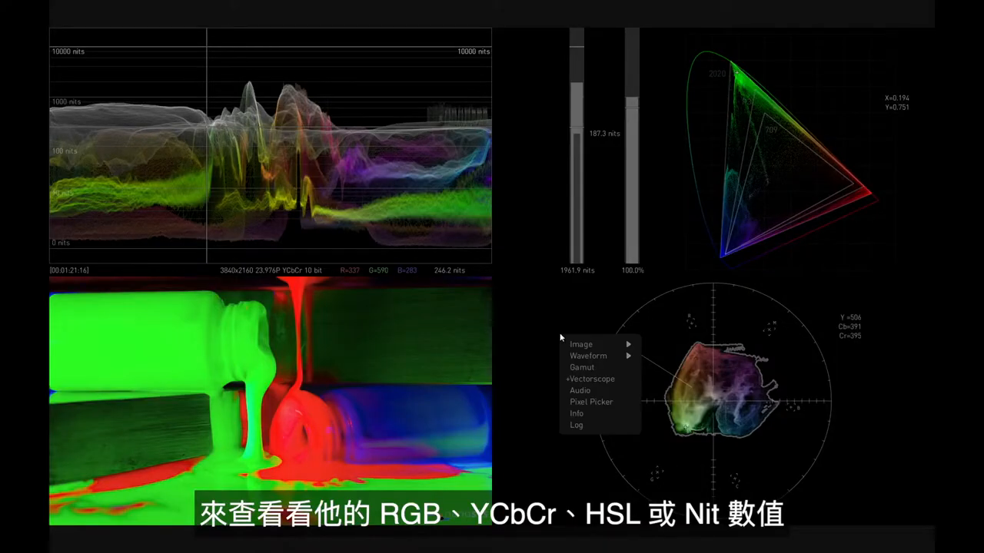
Switch the vectorscope quadrant to a Pixel Picker grid of per-pixel code values.
click(591, 402)
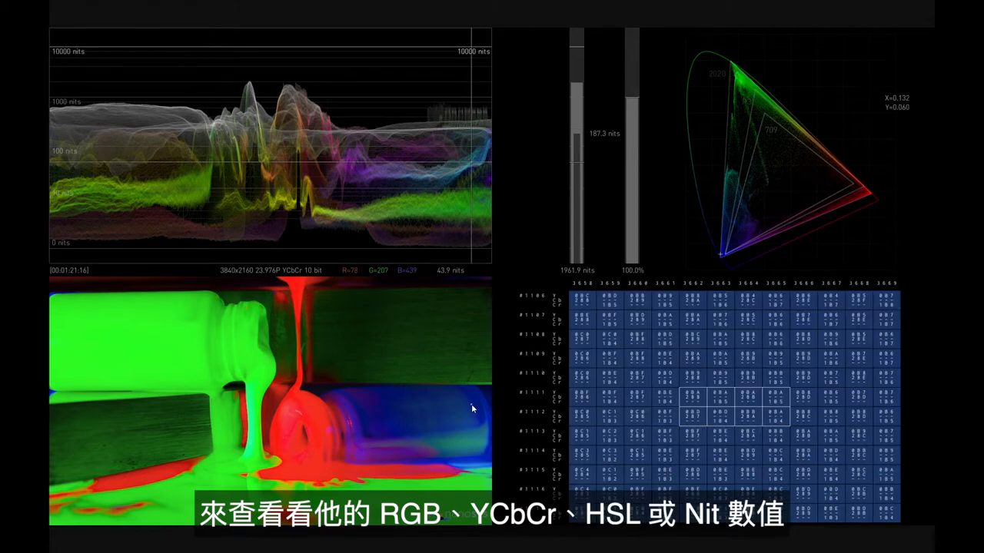
mouse_move(298, 289)
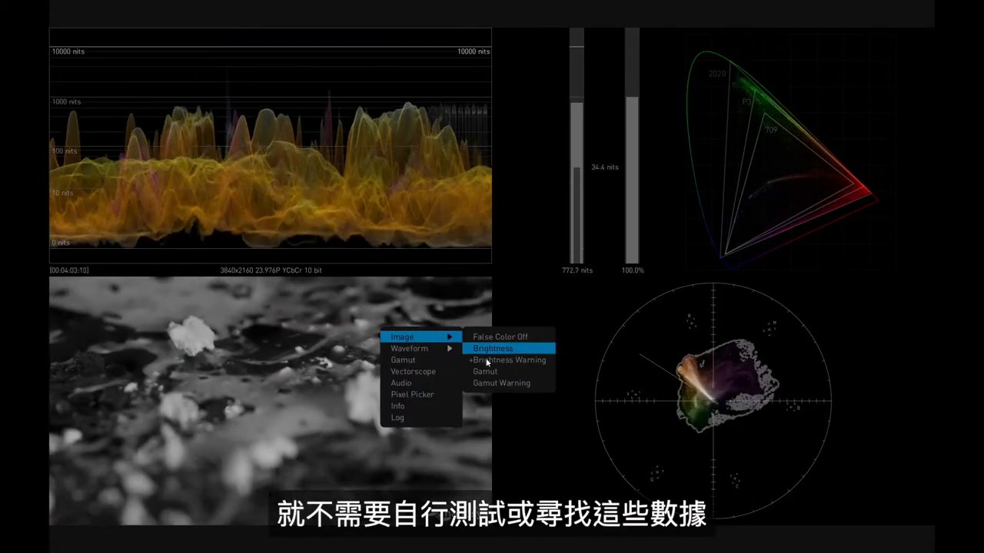
Overlay a brightness warning on the picture, then bring up its display-mode options.
click(492, 348)
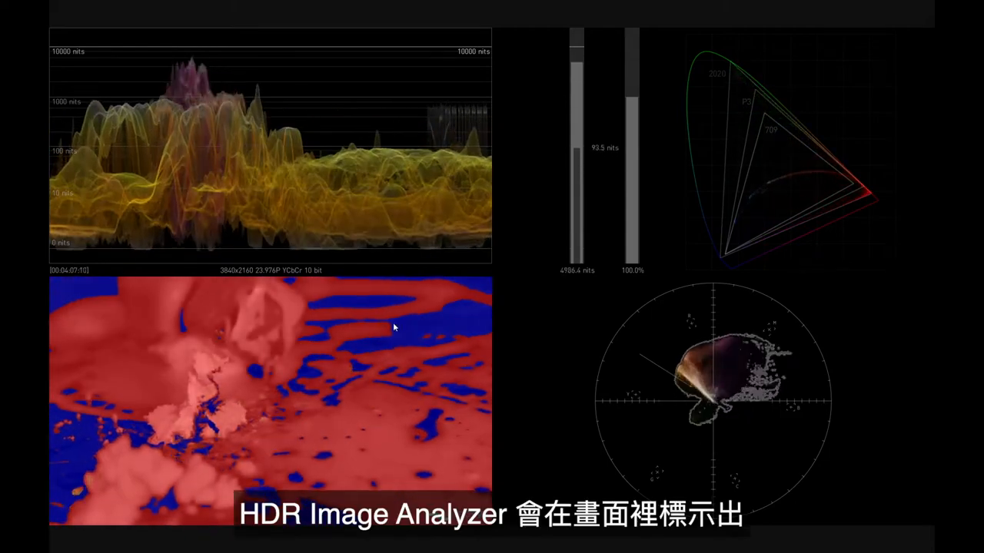
right_click(392, 327)
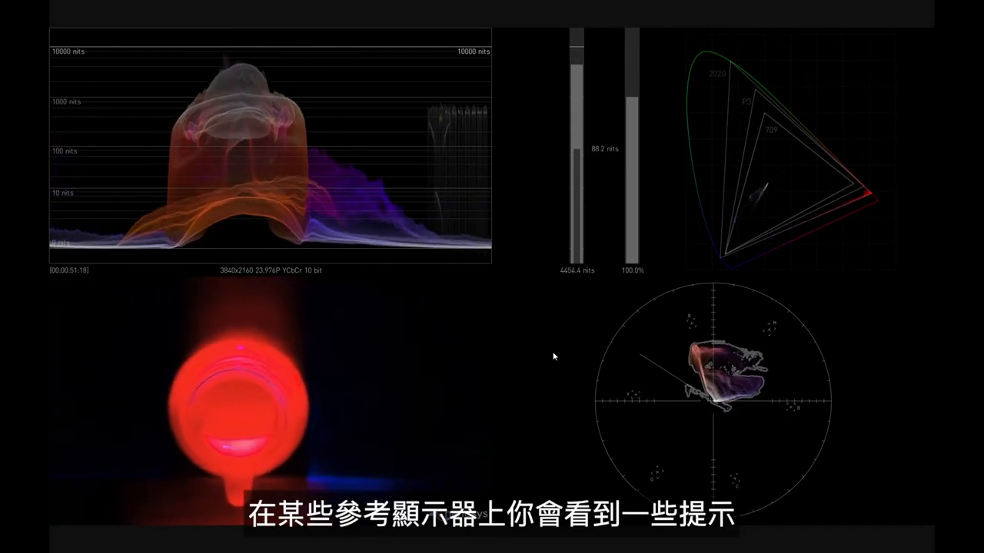
Bring up the Setup options for creating, opening, deleting or resetting saved setups.
click(110, 7)
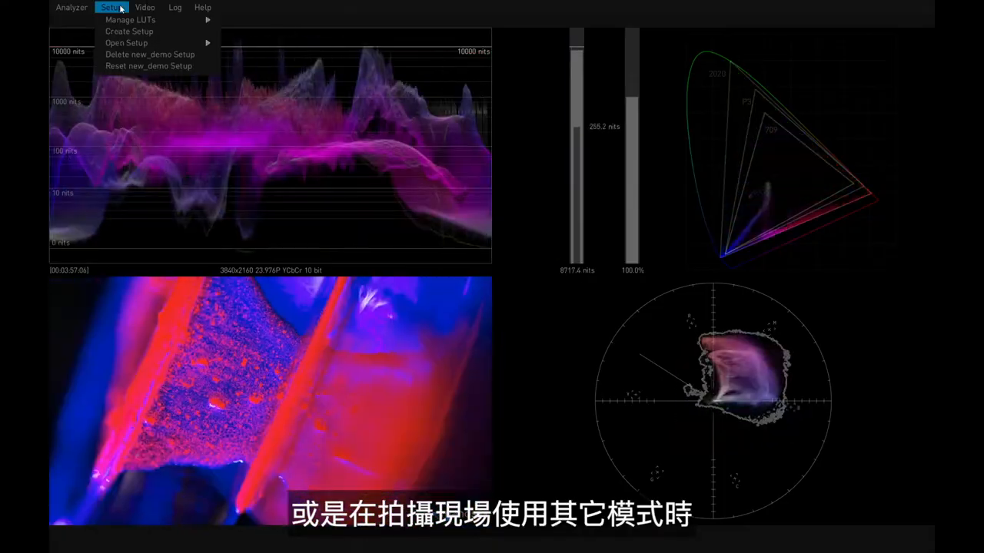
Save the current scope layout as a quick setup named 'new'.
click(129, 31)
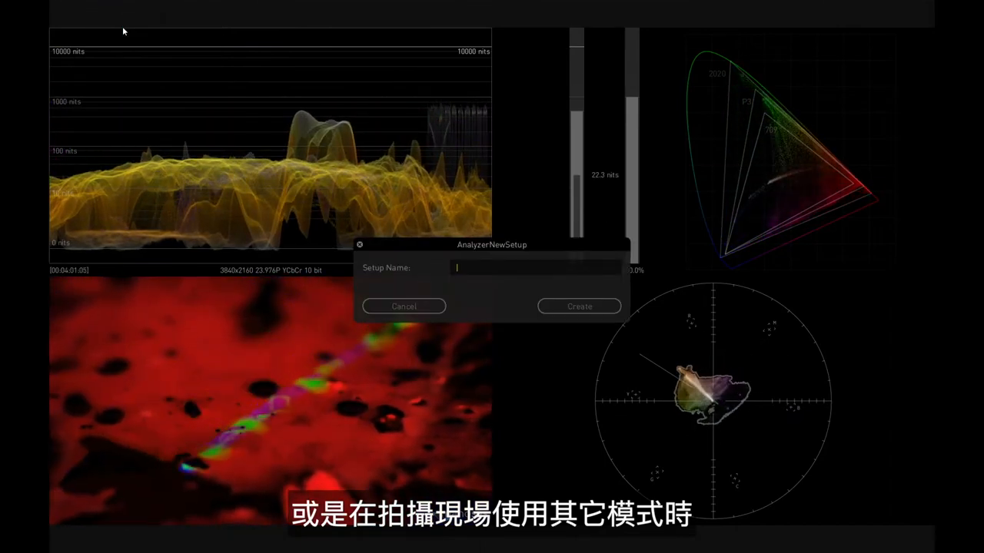
text(new)
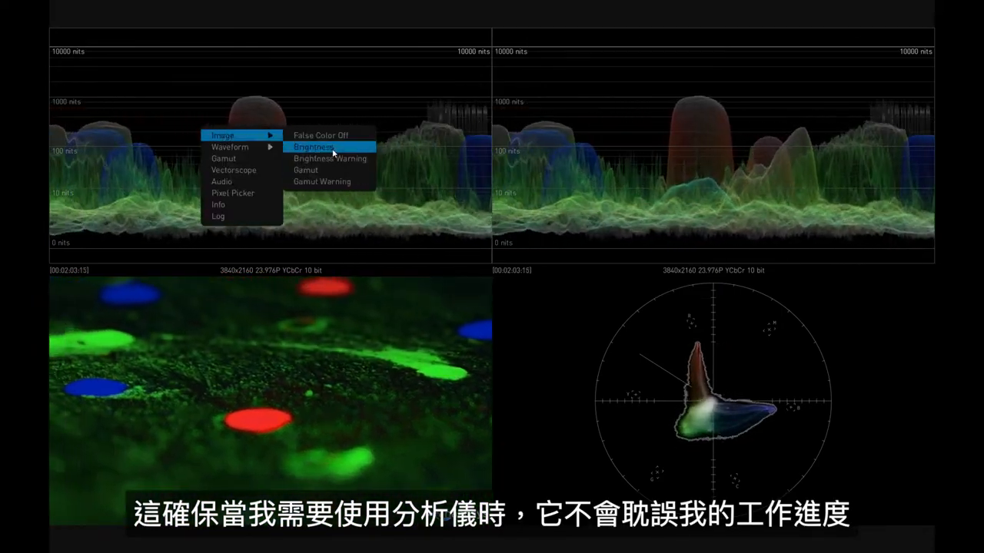
click(313, 147)
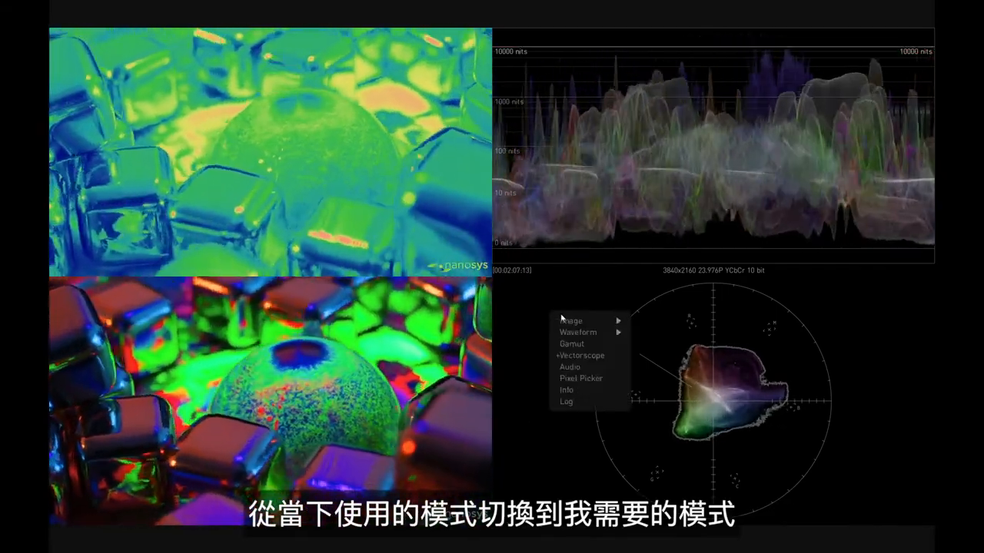
Switch the lower-right quadrant to the CIE gamut view.
click(571, 344)
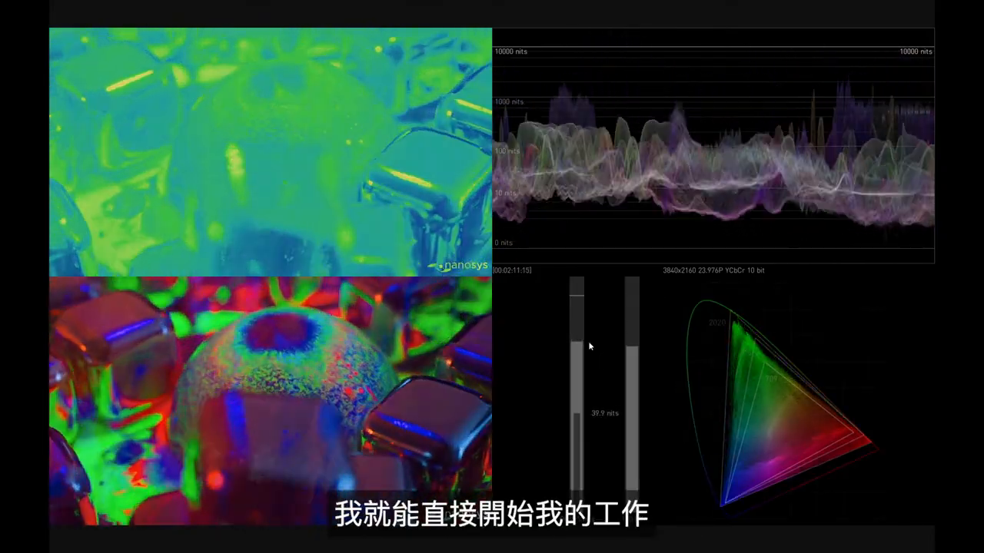
click(72, 7)
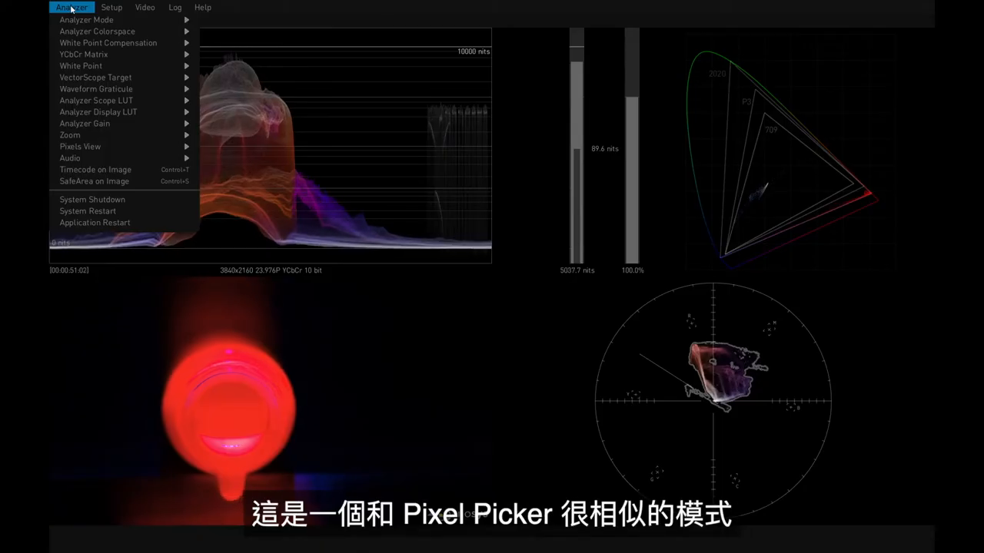